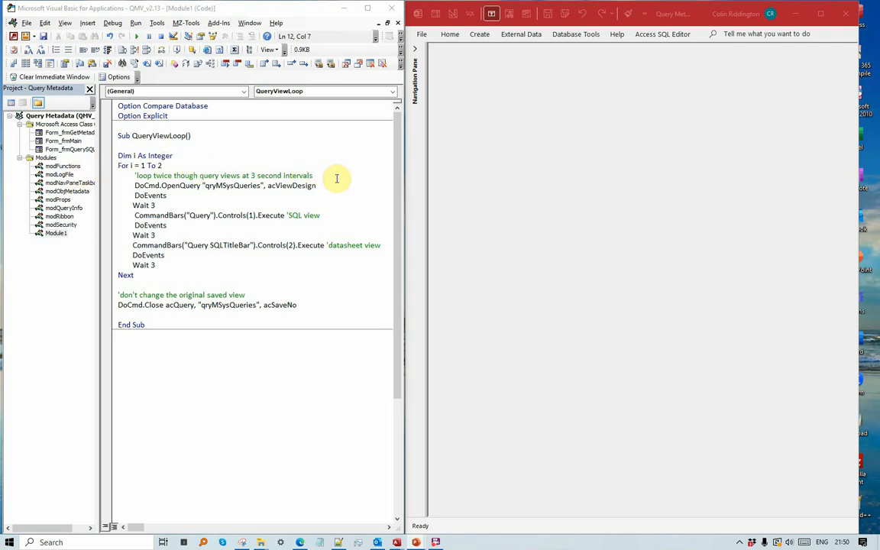
pyautogui.moveTo(306, 195)
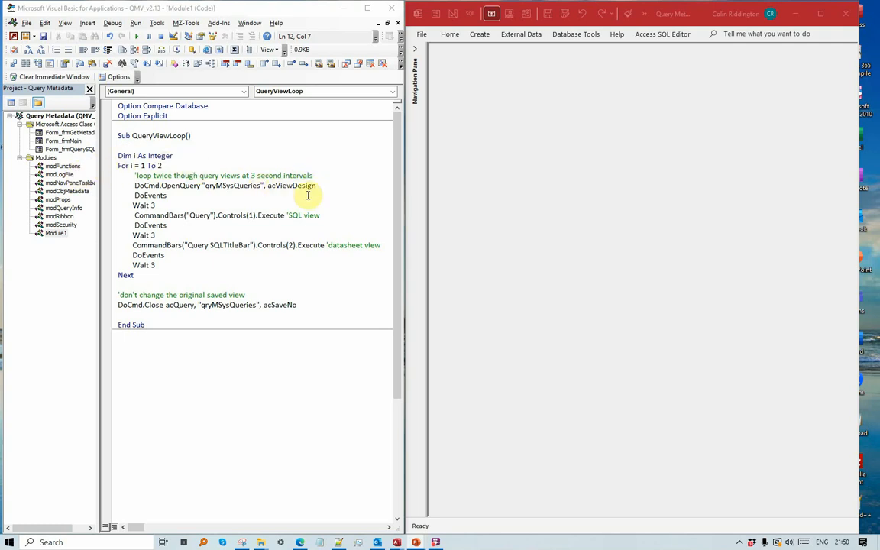
pyautogui.moveTo(413, 256)
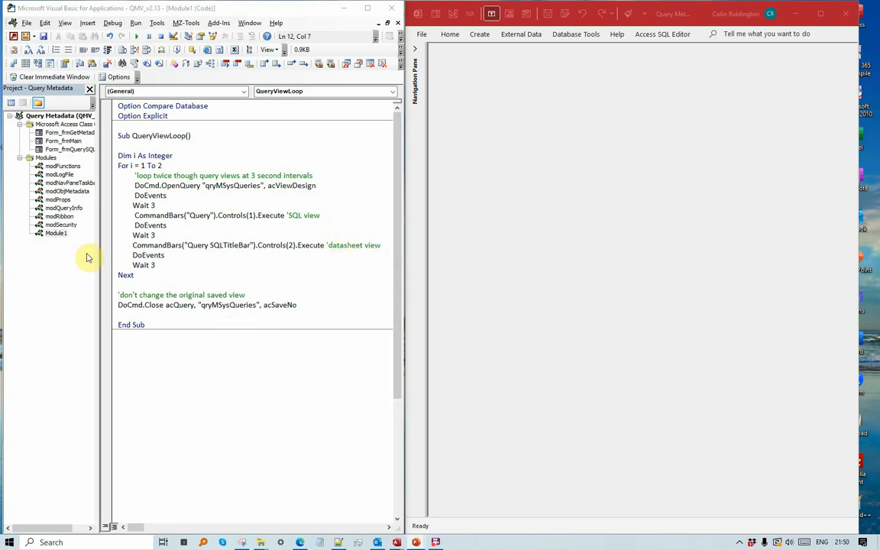
pyautogui.moveTo(192, 274)
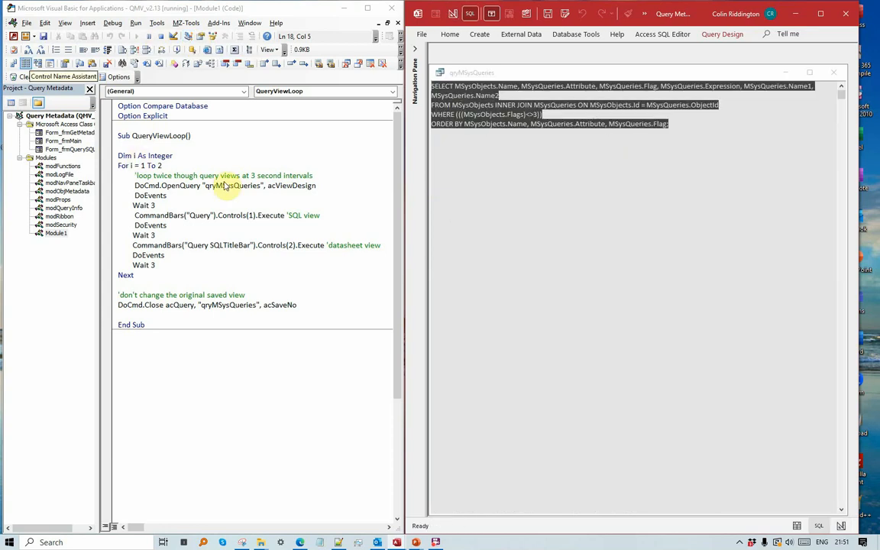
pyautogui.moveTo(172, 236)
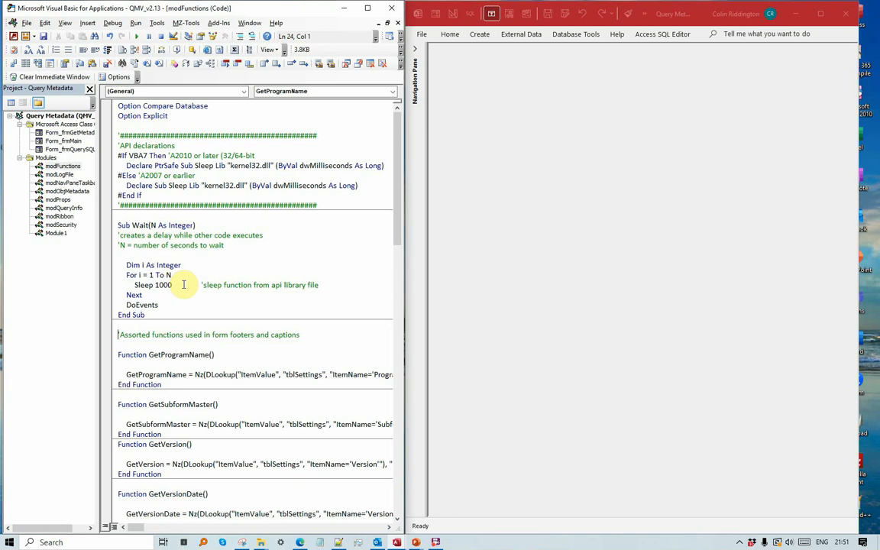
pyautogui.moveTo(192, 281)
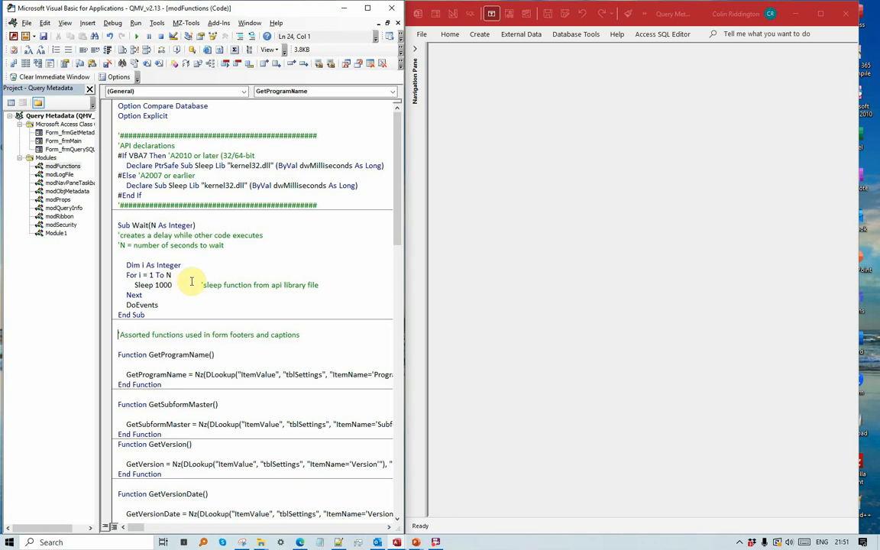
pyautogui.moveTo(189, 224)
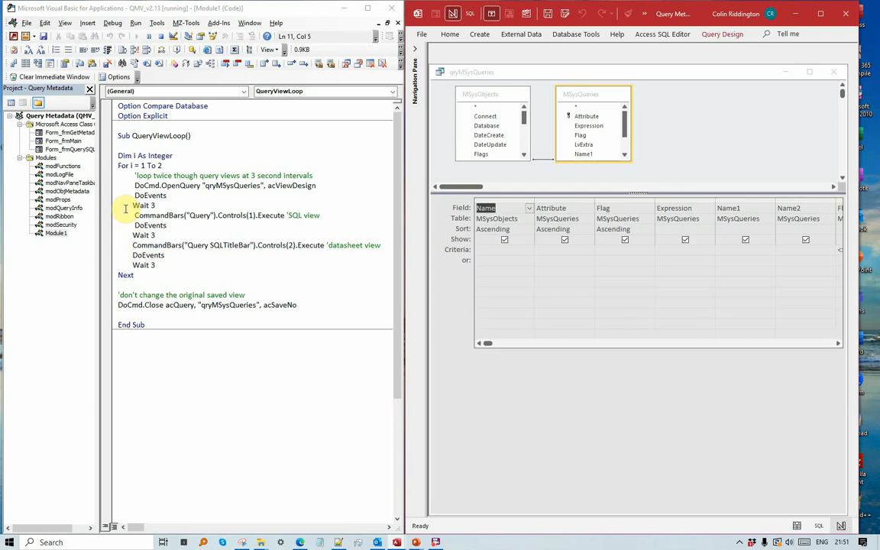
pyautogui.moveTo(174, 208)
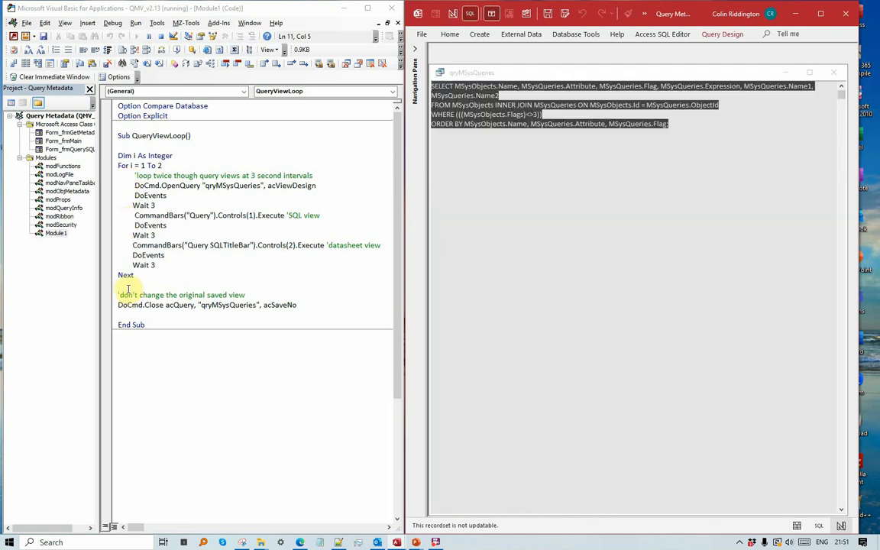
pyautogui.moveTo(198, 288)
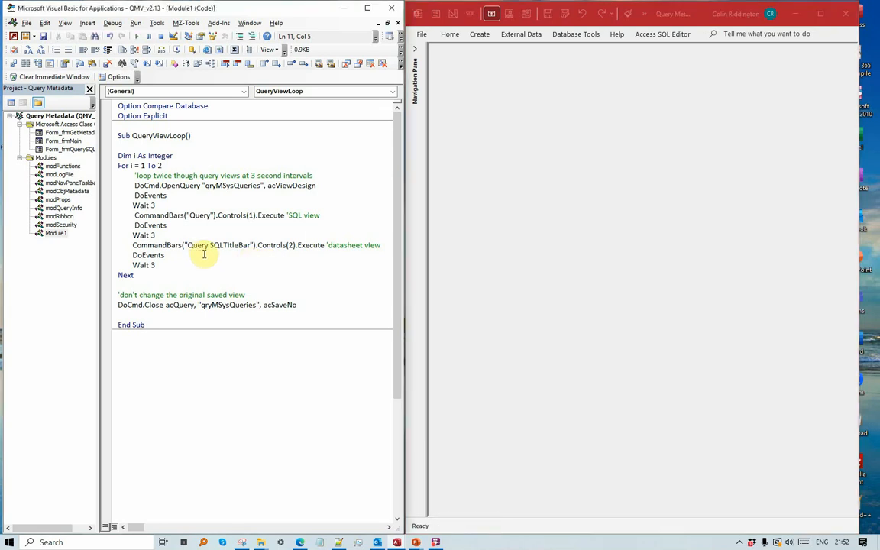
pyautogui.moveTo(400, 256)
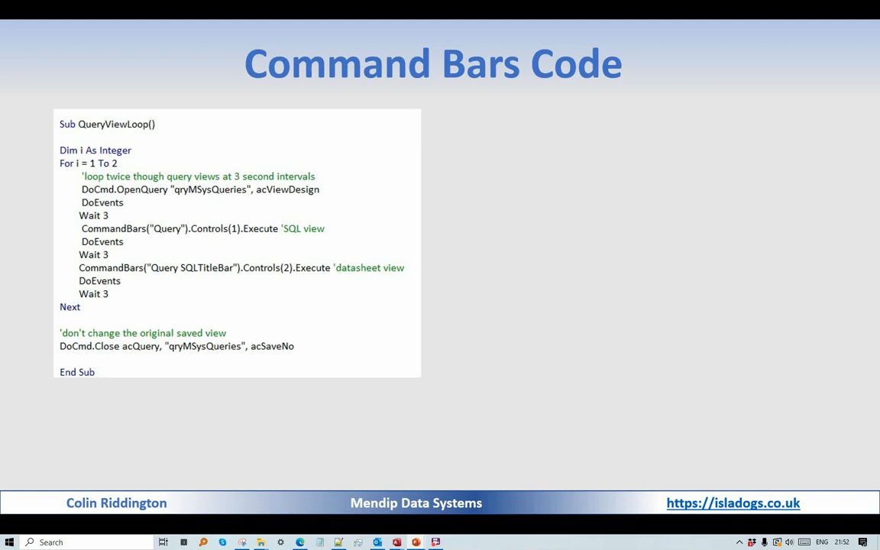
pyautogui.moveTo(146, 163)
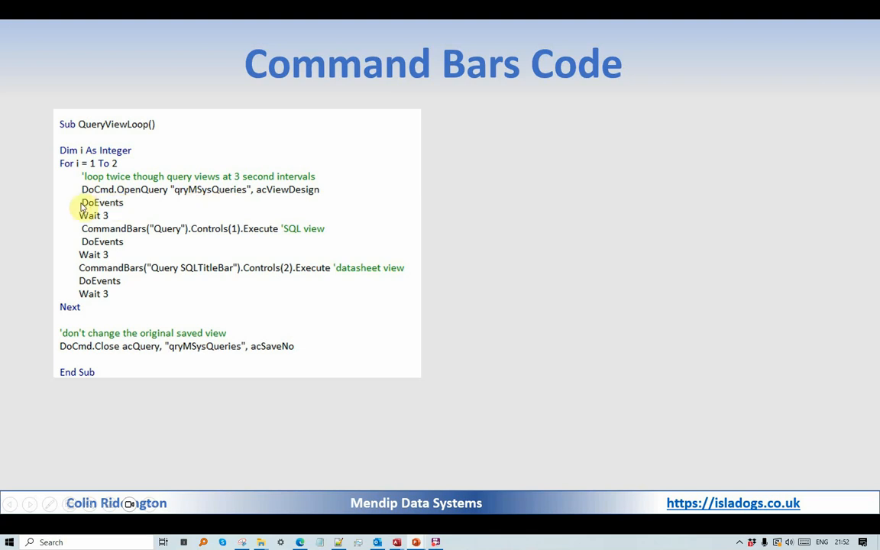
pyautogui.moveTo(77, 211)
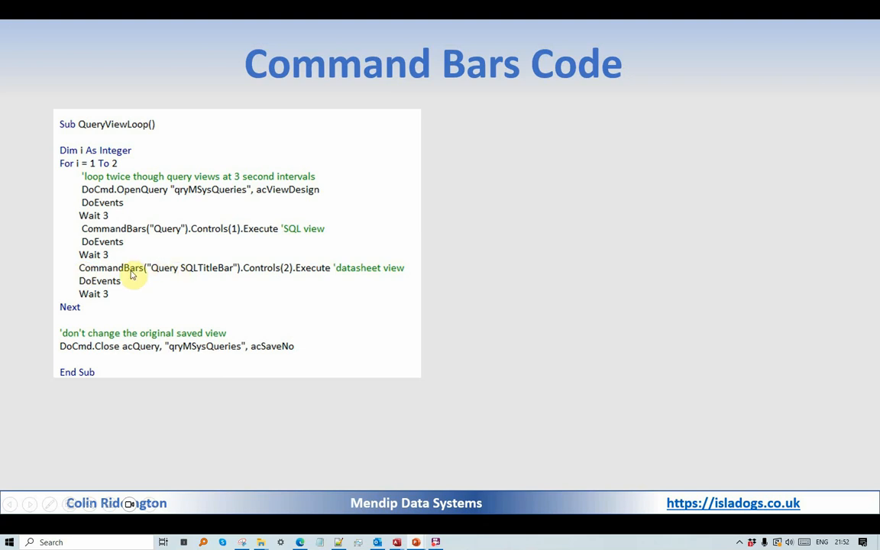
pyautogui.moveTo(330, 275)
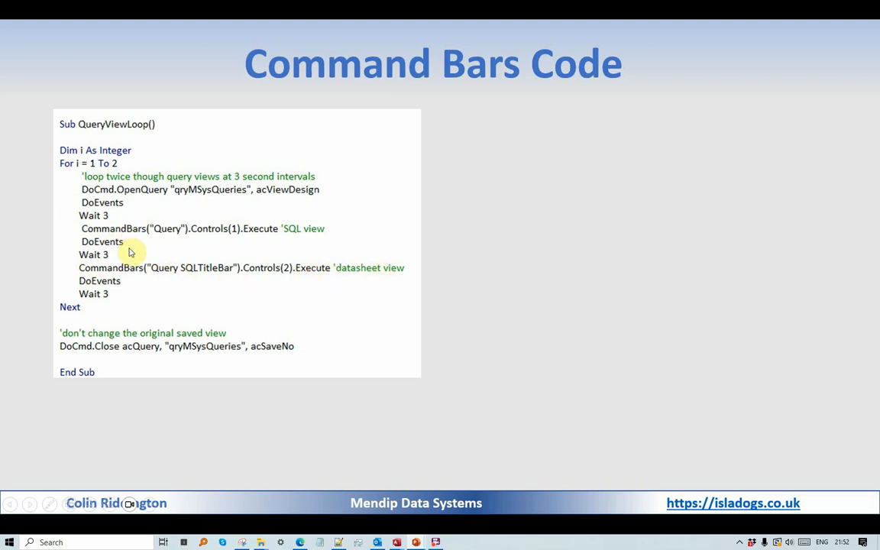
pyautogui.moveTo(242, 345)
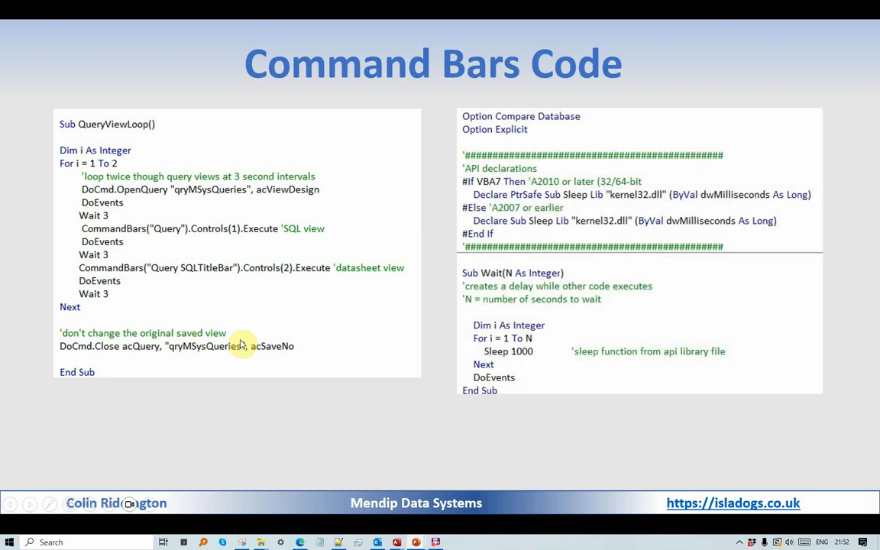
pyautogui.moveTo(498, 208)
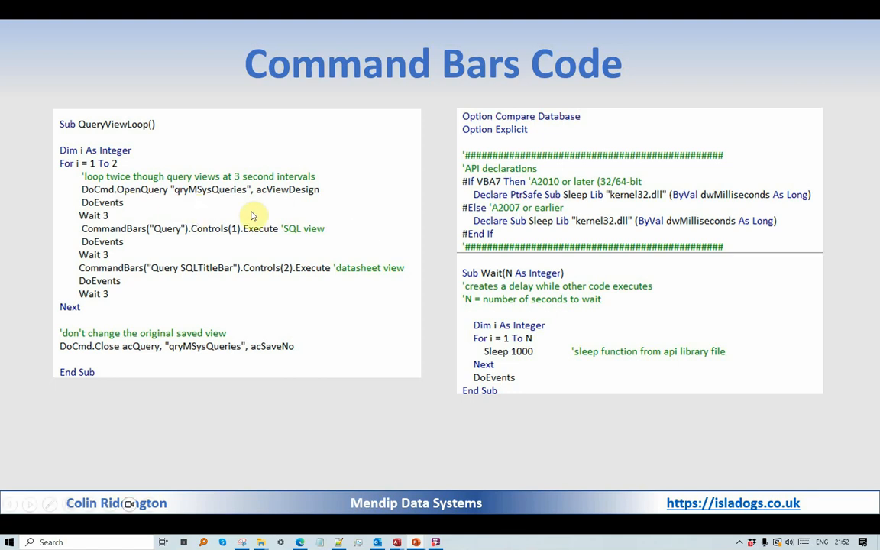
pyautogui.moveTo(315, 232)
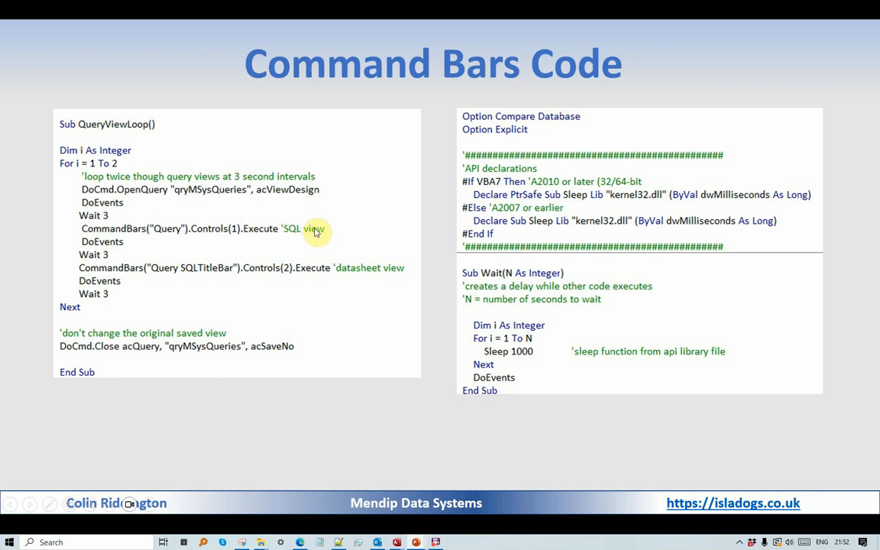
pyautogui.moveTo(230, 198)
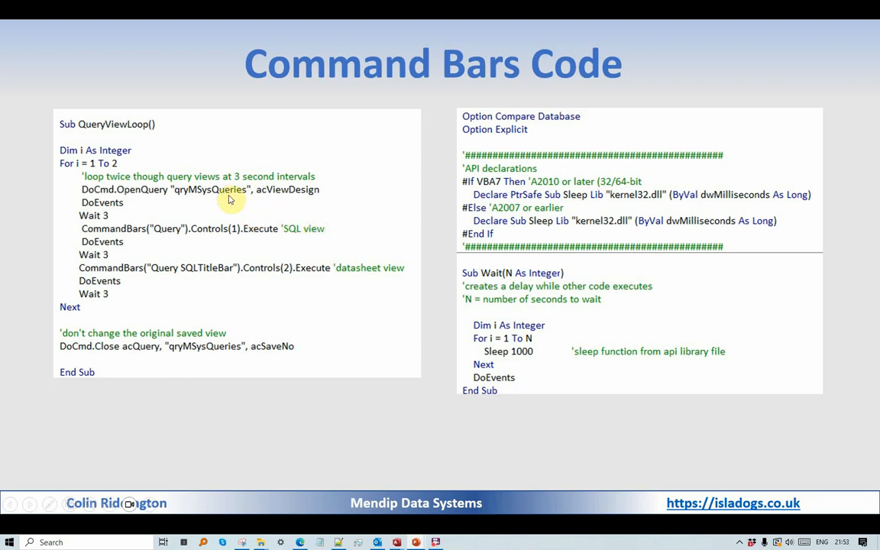
pyautogui.moveTo(222, 199)
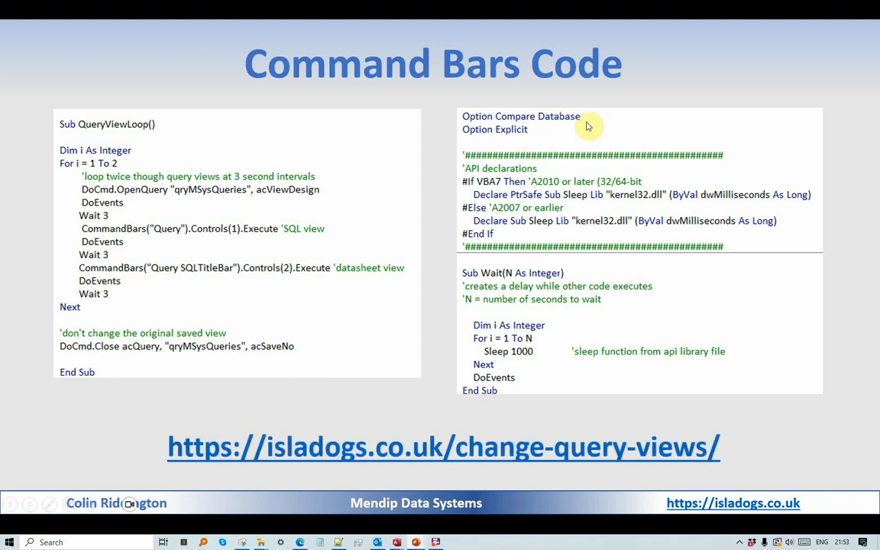
pyautogui.moveTo(854, 229)
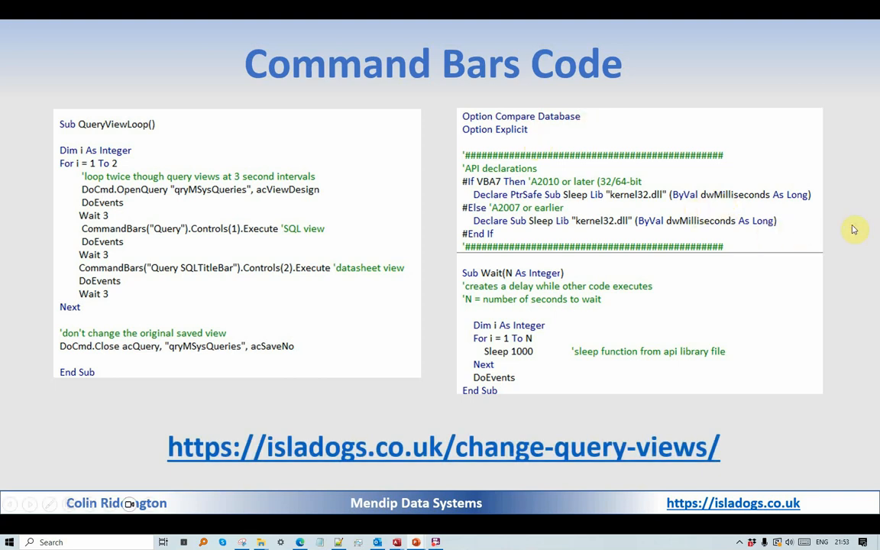
# - Reveal the change-query-views link and advance to the closing 'Thank you for watching' slide
pyautogui.press('Right')
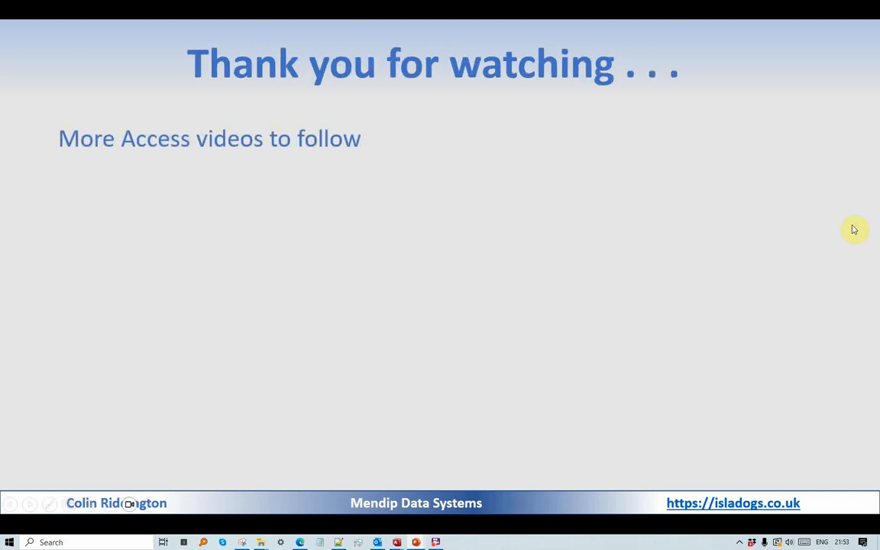